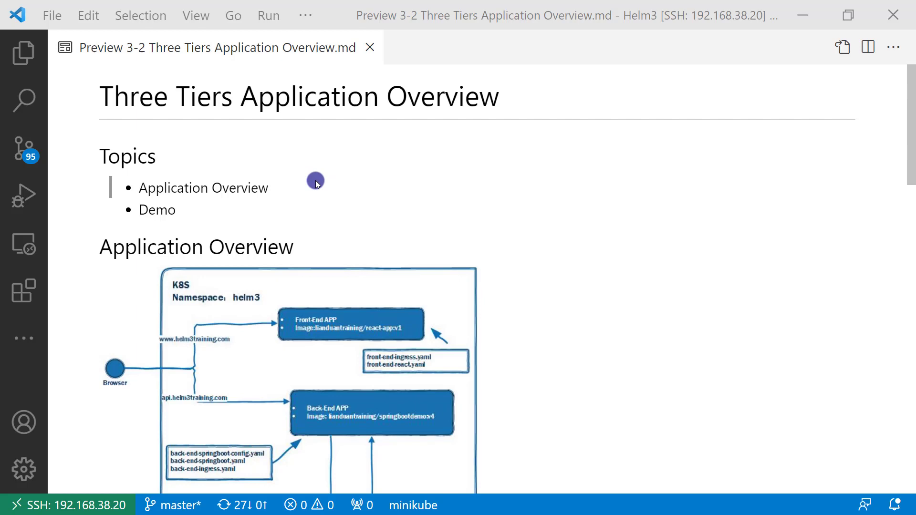
{"action": "mouse_move", "coordinate": [311, 202]}
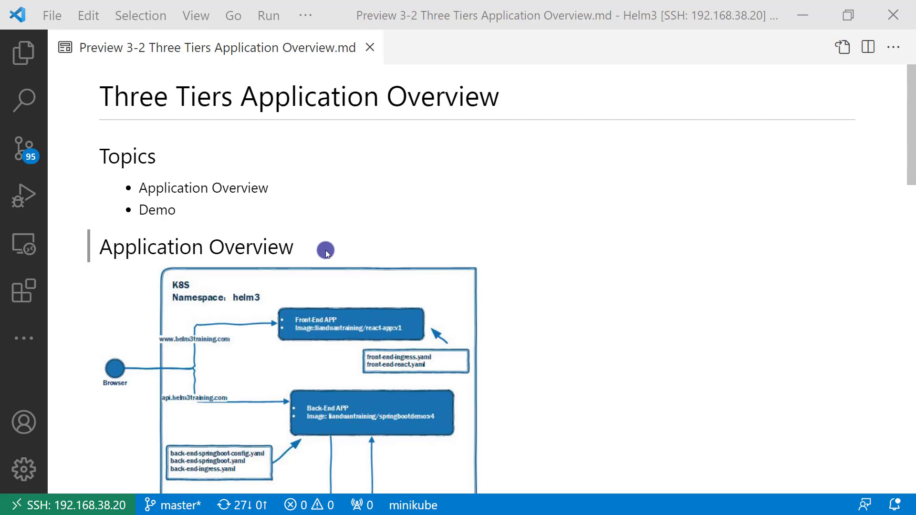
Step: Scroll the Markdown preview until the full K8S namespace diagram with the Redis tier is visible
{"action": "scroll", "scroll_direction": "down", "scroll_amount": 3}
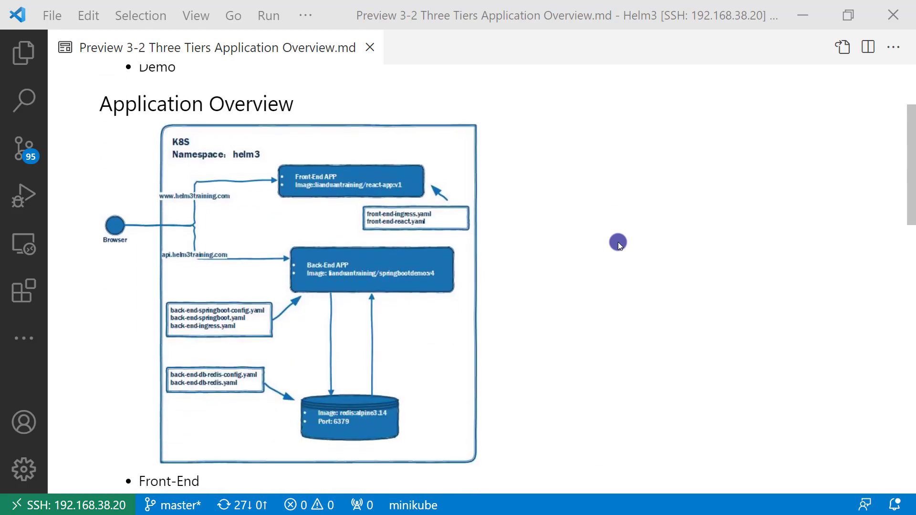
{"action": "mouse_move", "coordinate": [447, 178]}
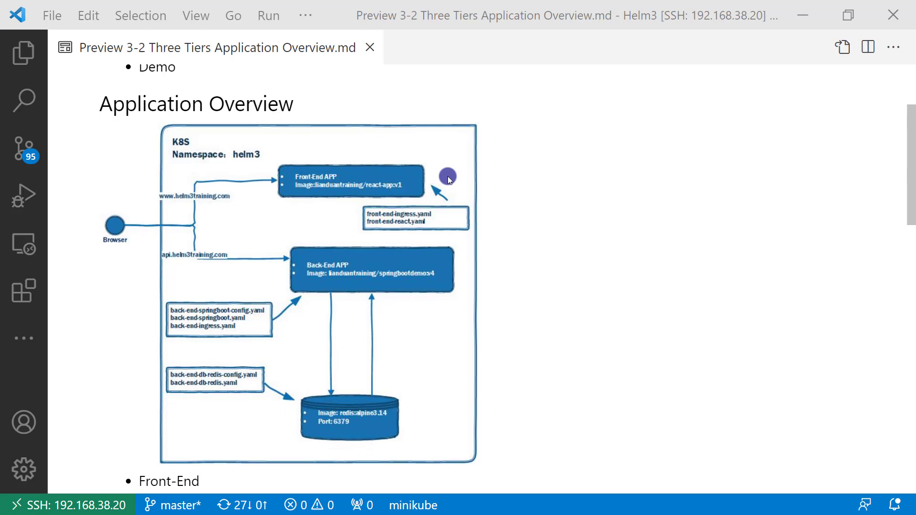
{"action": "mouse_move", "coordinate": [456, 215]}
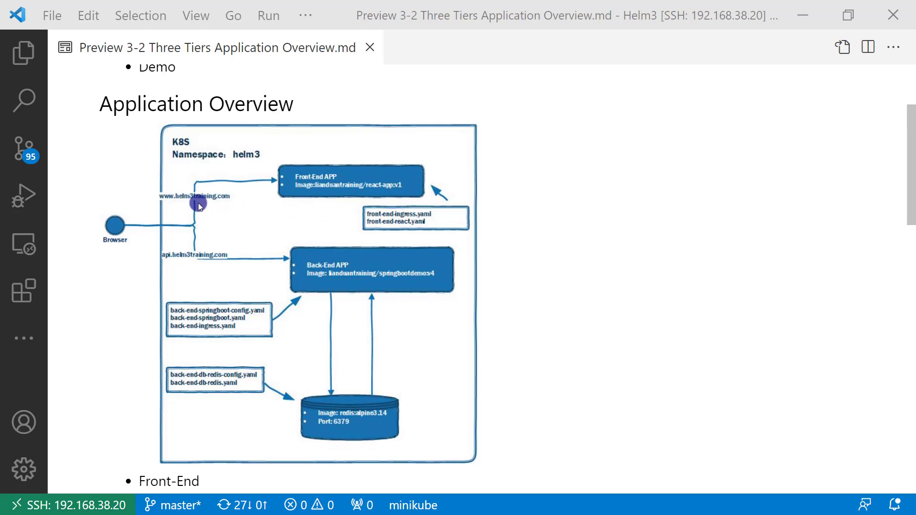
{"action": "mouse_move", "coordinate": [180, 206]}
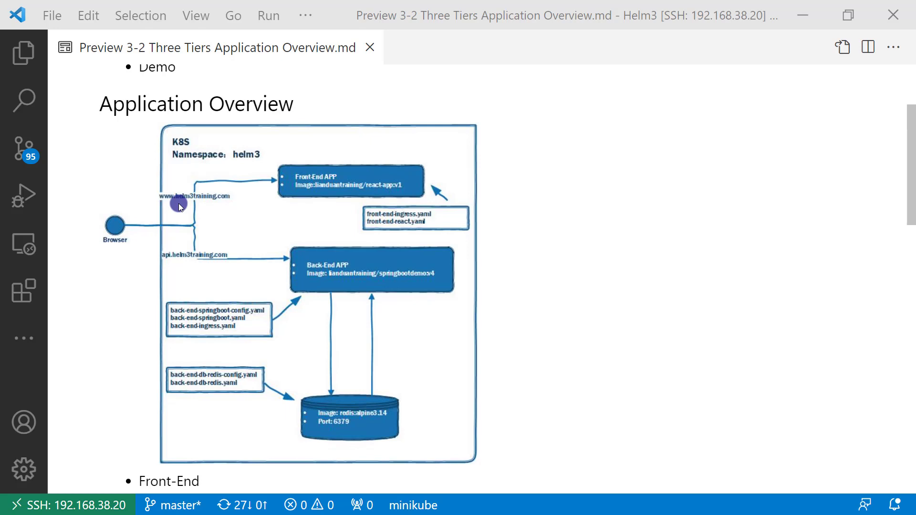
{"action": "mouse_move", "coordinate": [442, 226]}
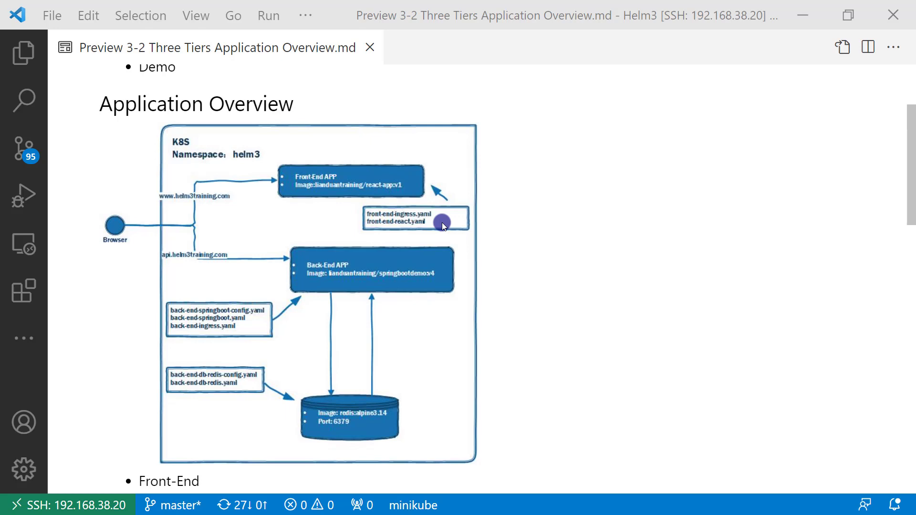
{"action": "mouse_move", "coordinate": [462, 287]}
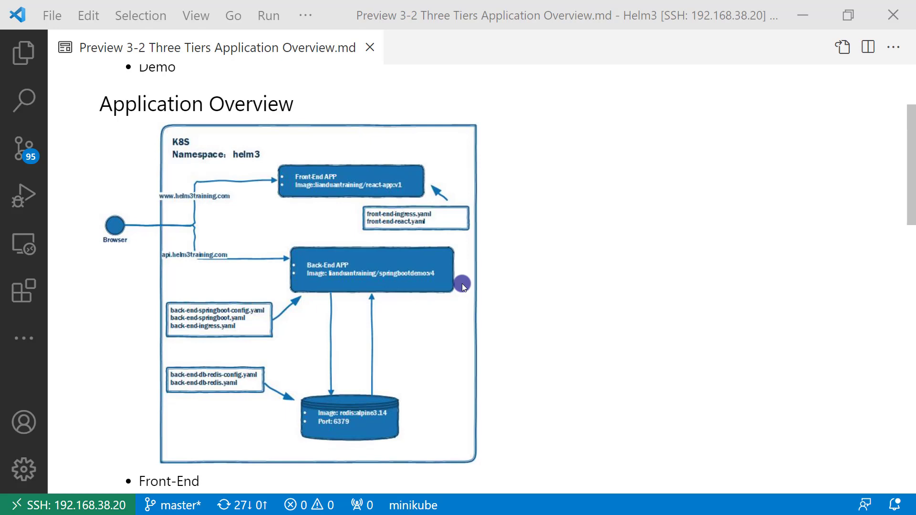
{"action": "mouse_move", "coordinate": [266, 324]}
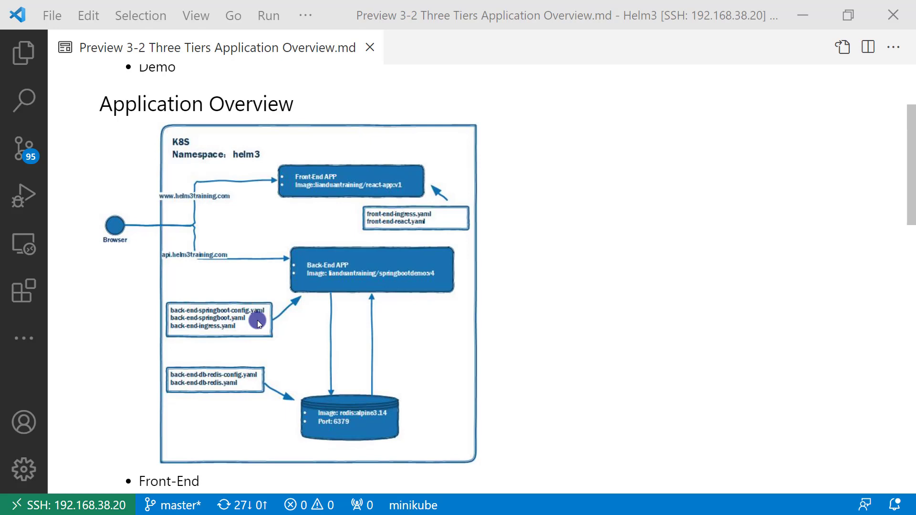
{"action": "mouse_move", "coordinate": [250, 330]}
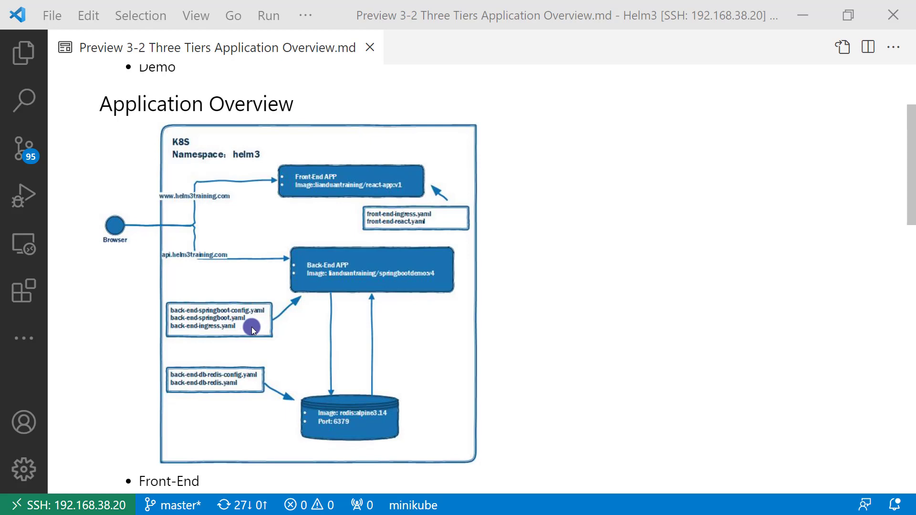
{"action": "mouse_move", "coordinate": [195, 264]}
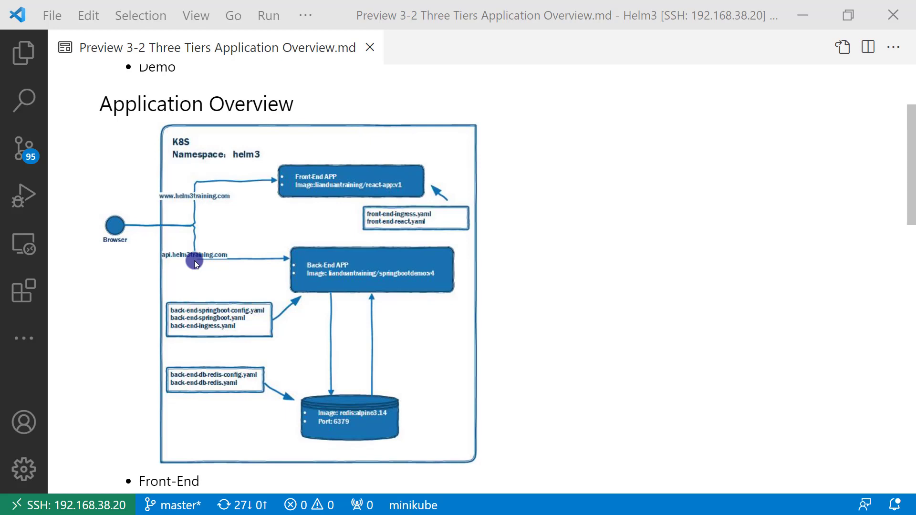
{"action": "mouse_move", "coordinate": [423, 426]}
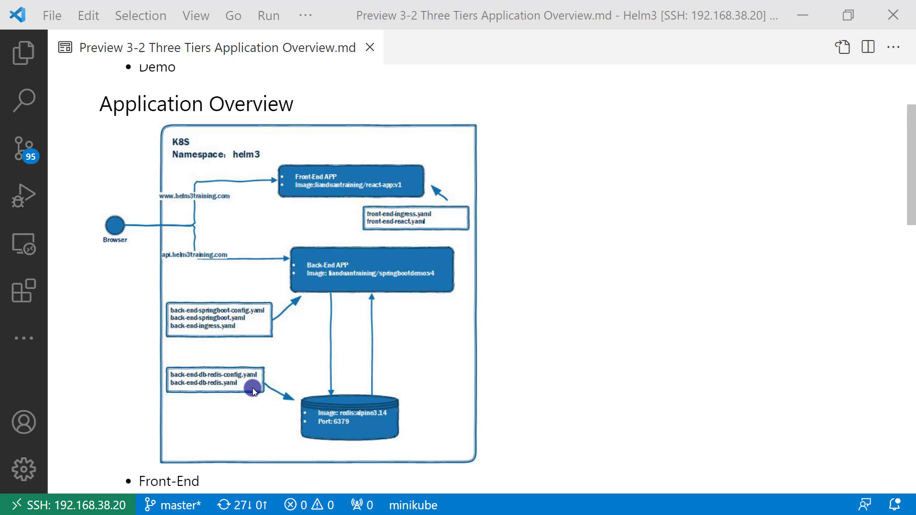
Step: Scroll the preview through the front-end, back-end, DB and Demo file lists
{"action": "scroll", "scroll_direction": "down", "scroll_amount": 3}
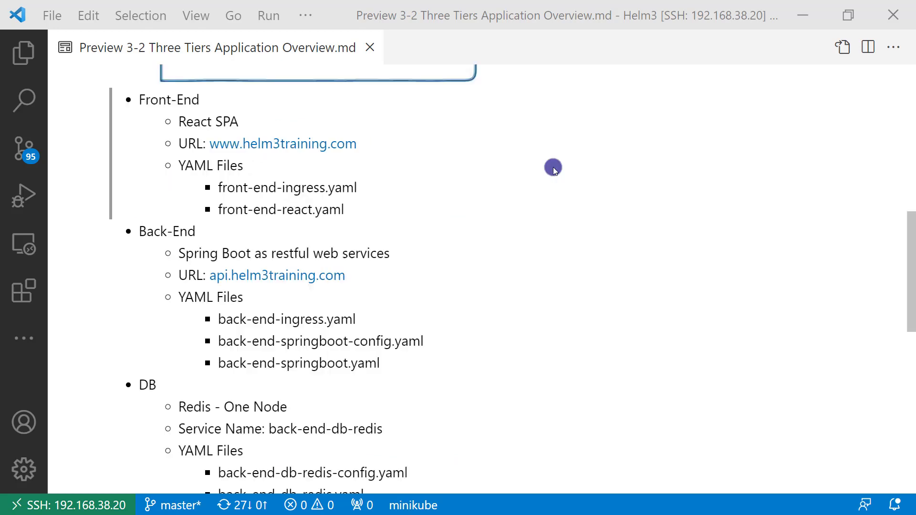
{"action": "scroll", "scroll_direction": "down", "scroll_amount": 3}
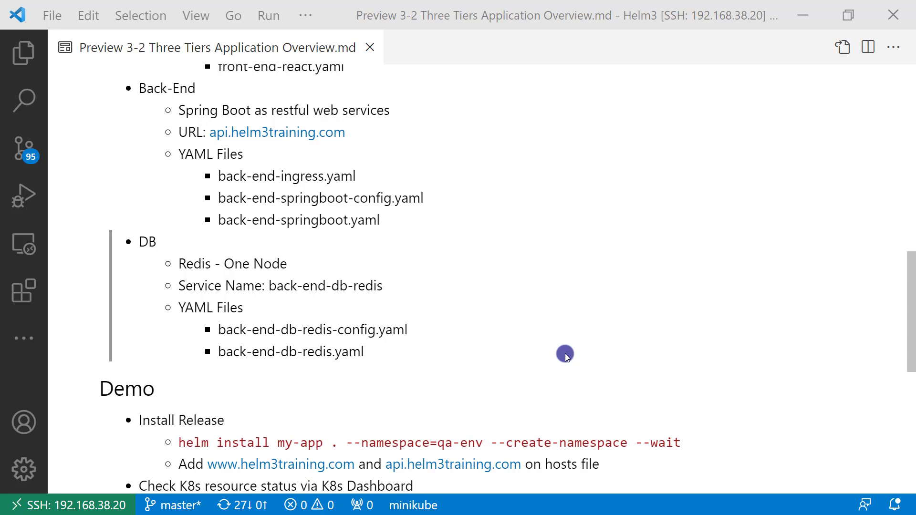
{"action": "scroll", "scroll_direction": "down", "scroll_amount": 3}
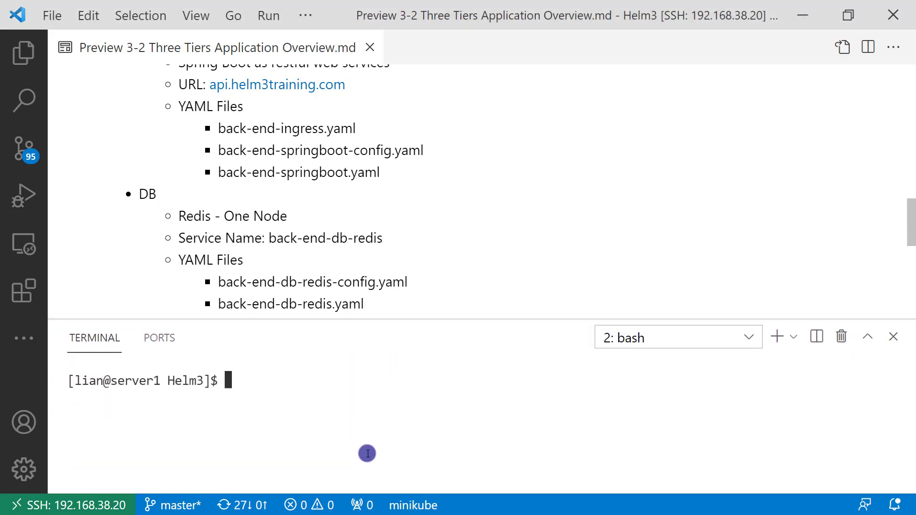
Step: Expand my-app > v4 in the Explorer to reach Chart.yaml showing version 4.0.0
{"action": "left_click", "coordinate": [23, 52]}
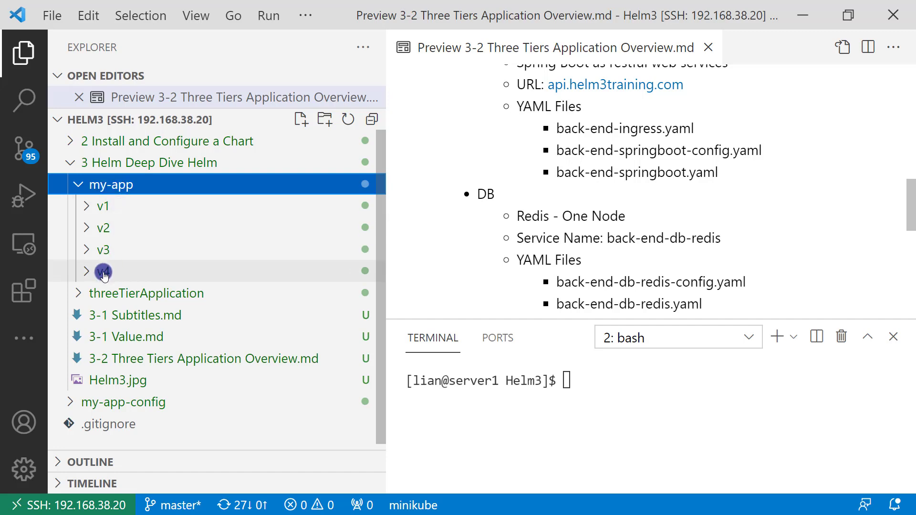
{"action": "left_click", "coordinate": [103, 270]}
{"action": "type", "text": "ls"}
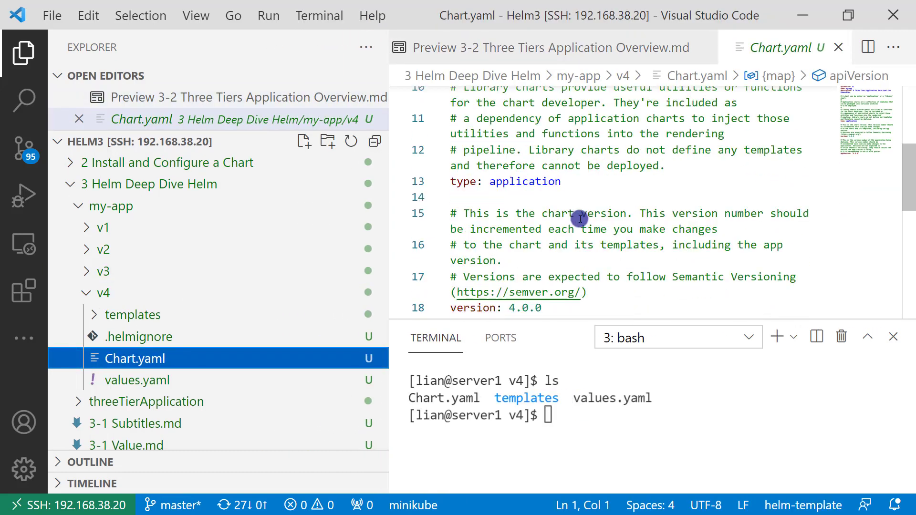
{"action": "scroll", "scroll_direction": "down", "scroll_amount": 3}
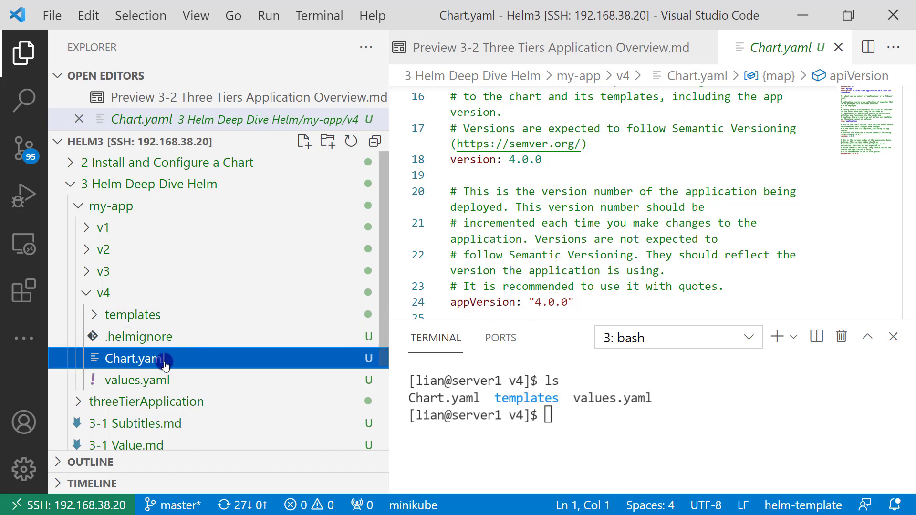
{"action": "mouse_move", "coordinate": [137, 359]}
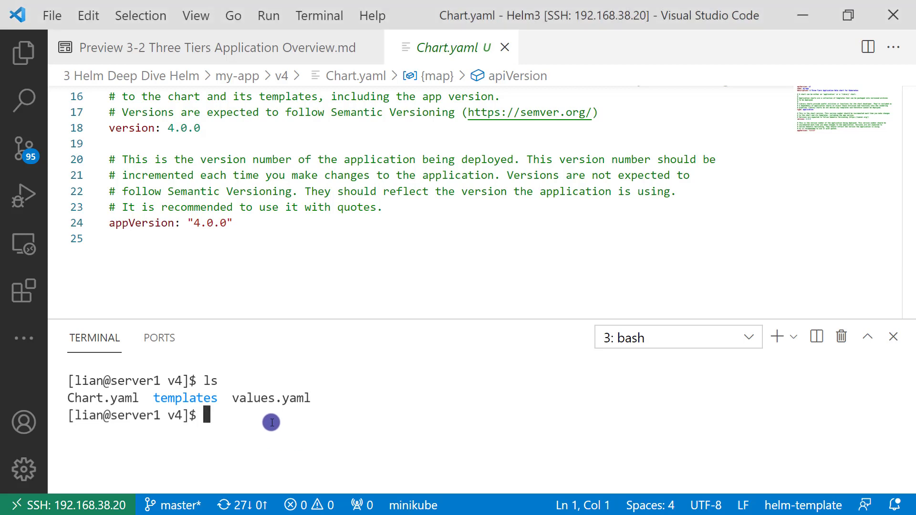
Step: Install Helm release my-app into qa-env with --create-namespace --wait
{"action": "type", "text": "helm install my-app  .  --namespace=qa-env --create-namespace --wait"}
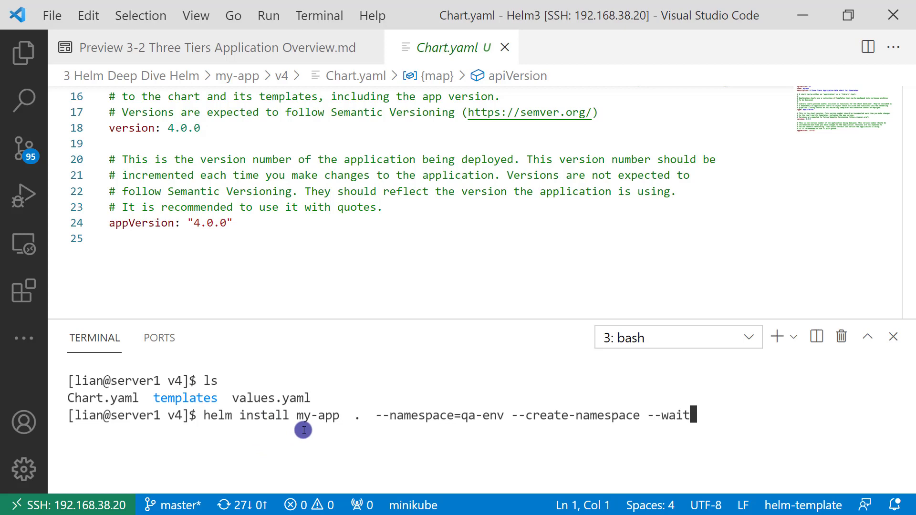
{"action": "mouse_move", "coordinate": [357, 414]}
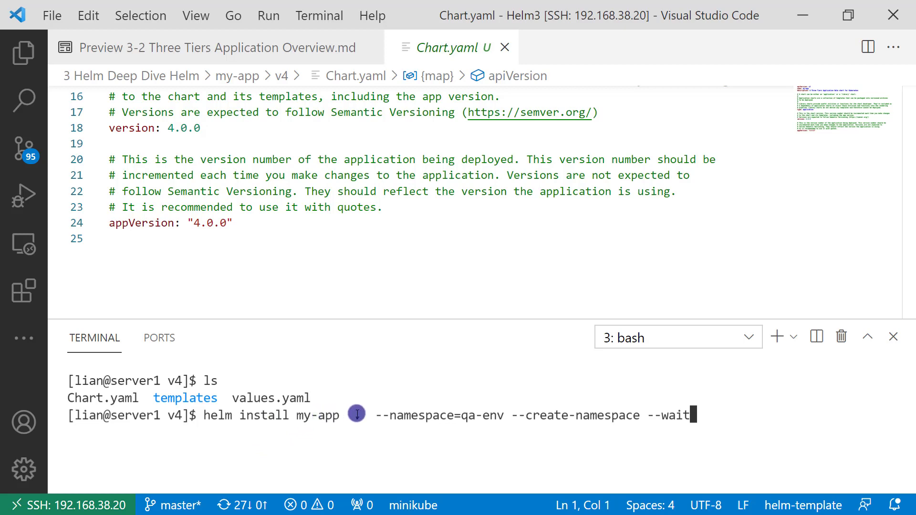
{"action": "mouse_move", "coordinate": [355, 414]}
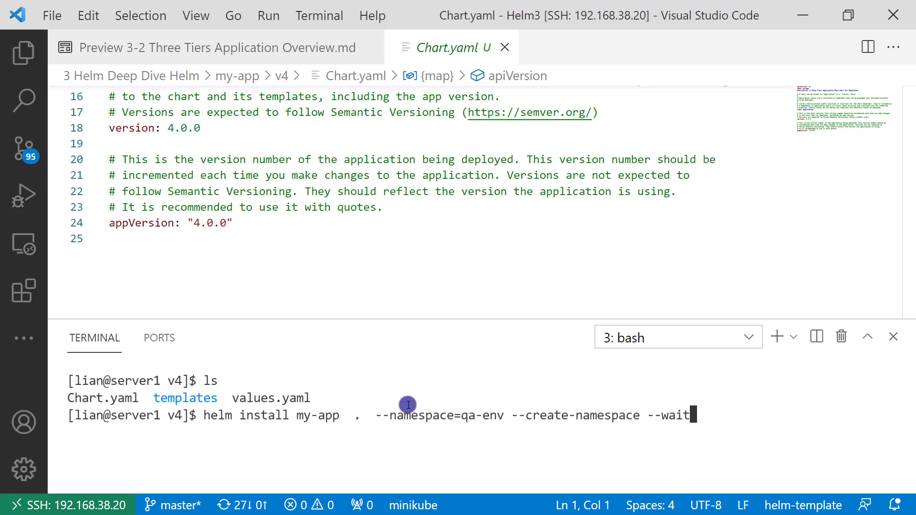
{"action": "mouse_move", "coordinate": [464, 403]}
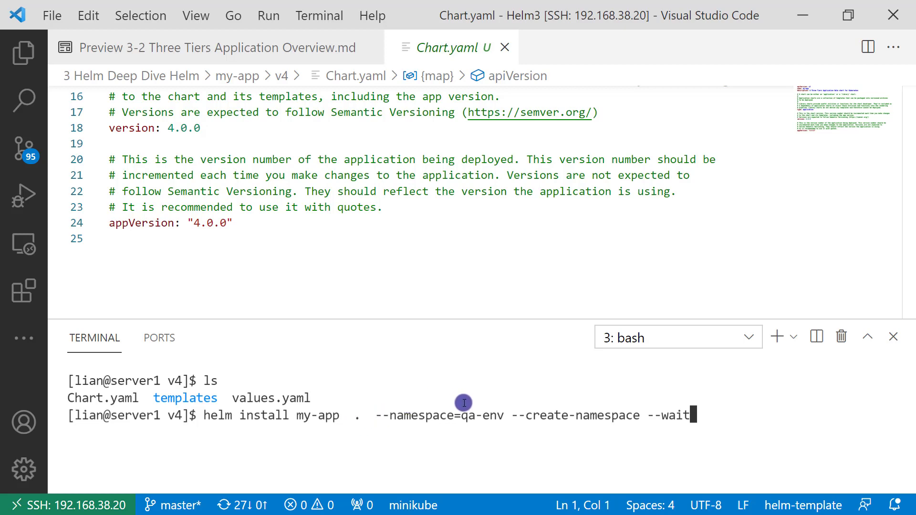
{"action": "mouse_move", "coordinate": [478, 402]}
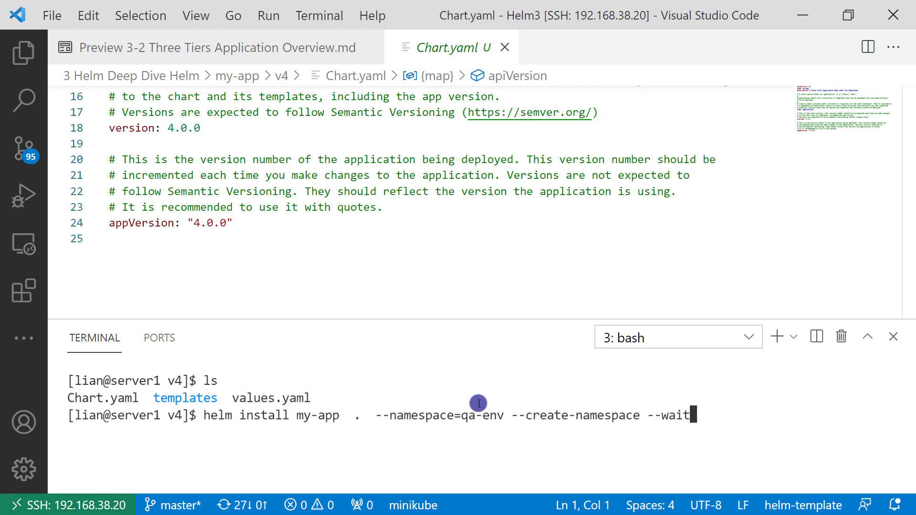
{"action": "mouse_move", "coordinate": [589, 395]}
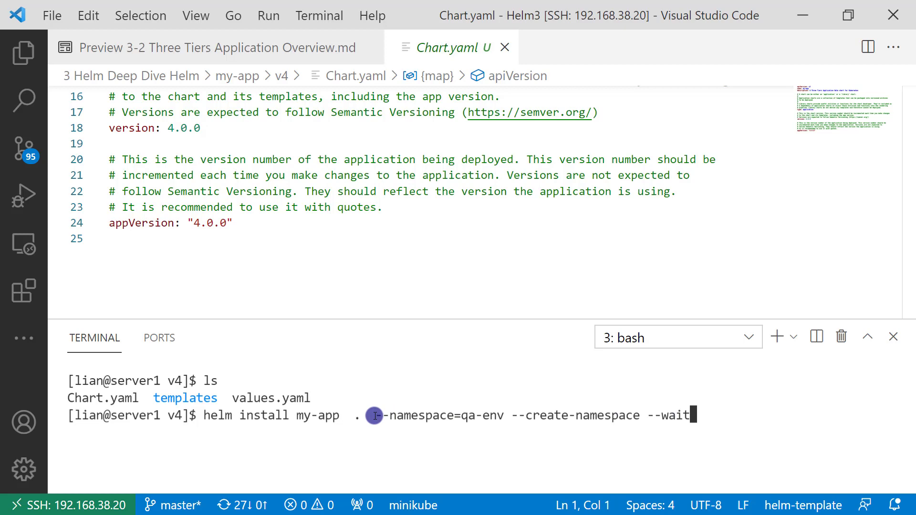
{"action": "mouse_move", "coordinate": [727, 412]}
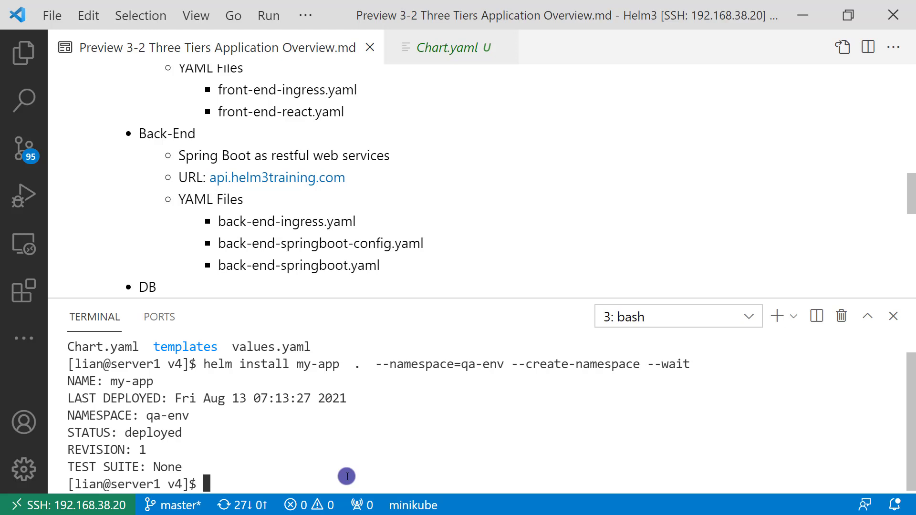
Step: Run minikube ip to get the cluster address 192.168.49.2, then start a sudo cat command
{"action": "type", "text": "minki"}
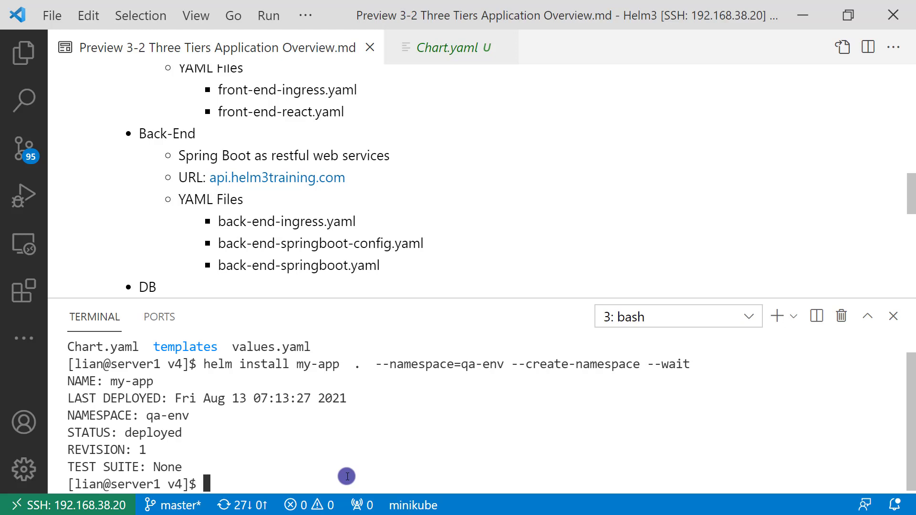
{"action": "type", "text": "minikube"}
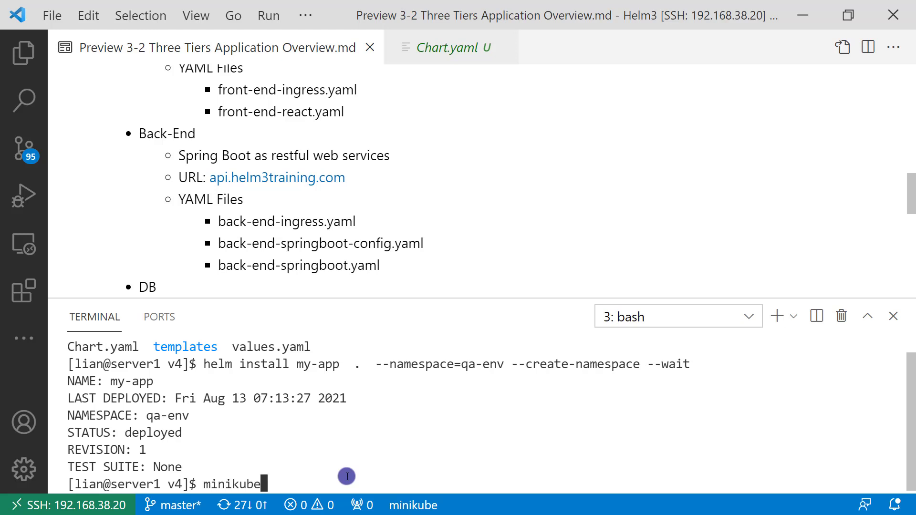
{"action": "type", "text": "ip"}
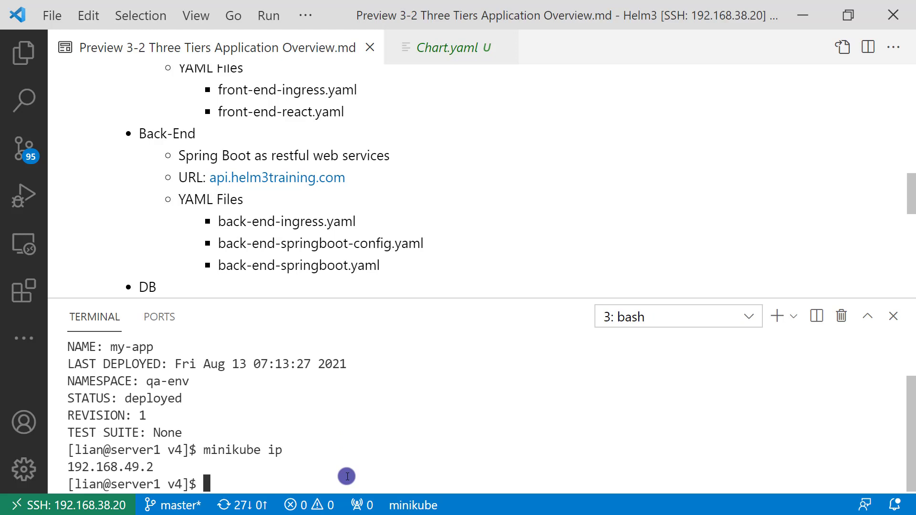
{"action": "type", "text": "sudo cat"}
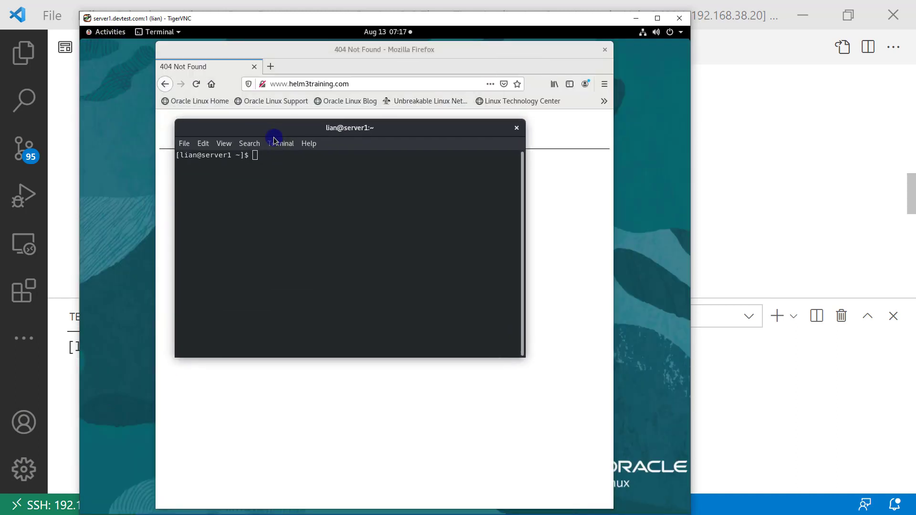
Step: Run minikube dashboard in the VNC terminal and dismiss the keyring password prompt
{"action": "type", "text": "minikube dashboard"}
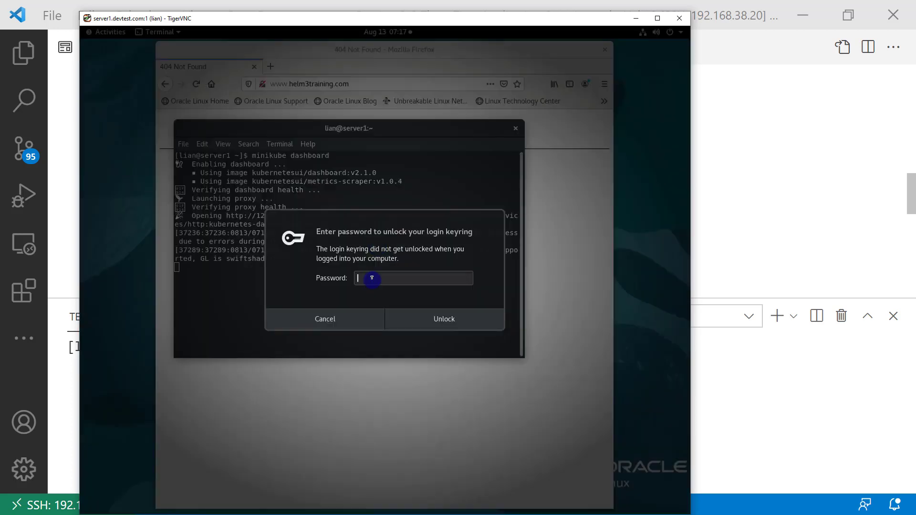
{"action": "left_click", "coordinate": [443, 319]}
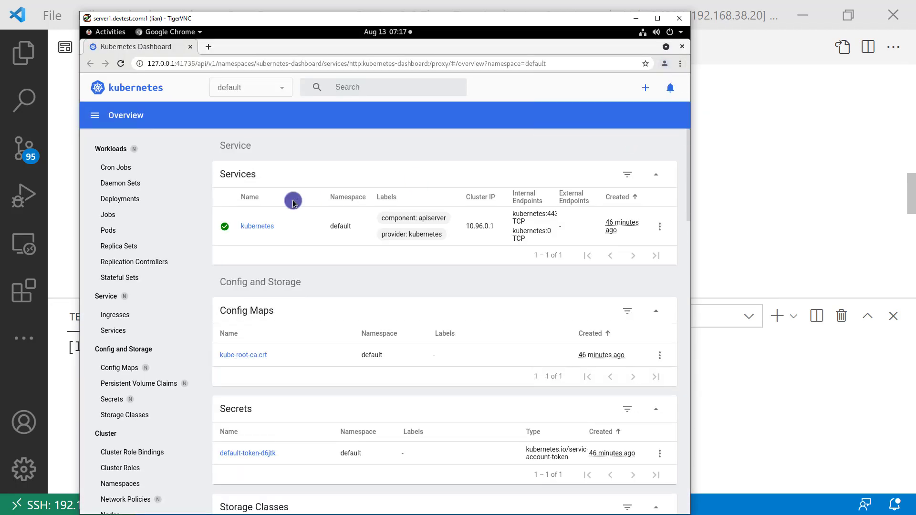
Step: Switch the Dashboard to the qa-env namespace and review its Deployments and Pods
{"action": "left_click", "coordinate": [250, 87]}
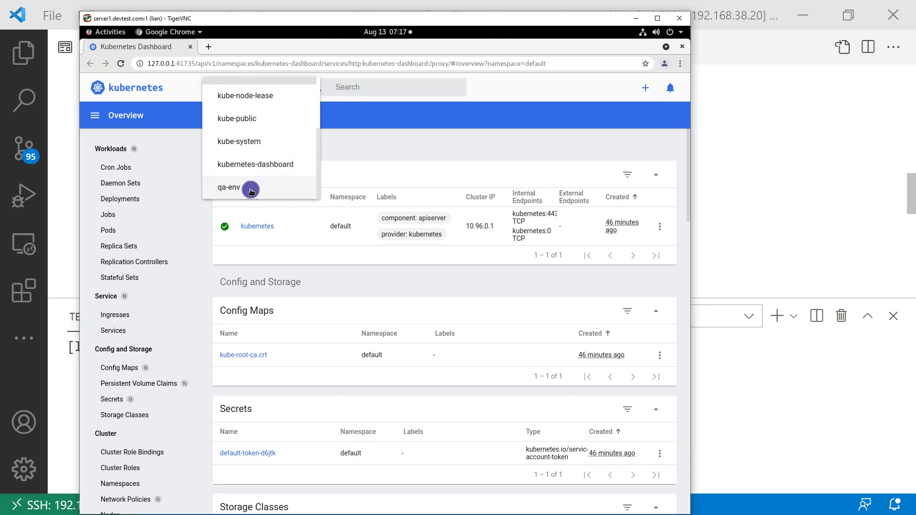
{"action": "left_click", "coordinate": [228, 188]}
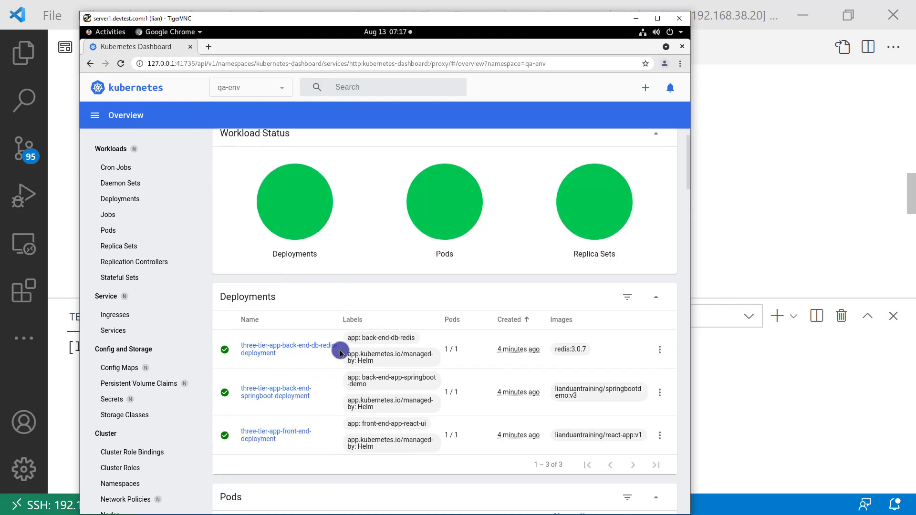
{"action": "scroll", "scroll_direction": "down", "scroll_amount": 3}
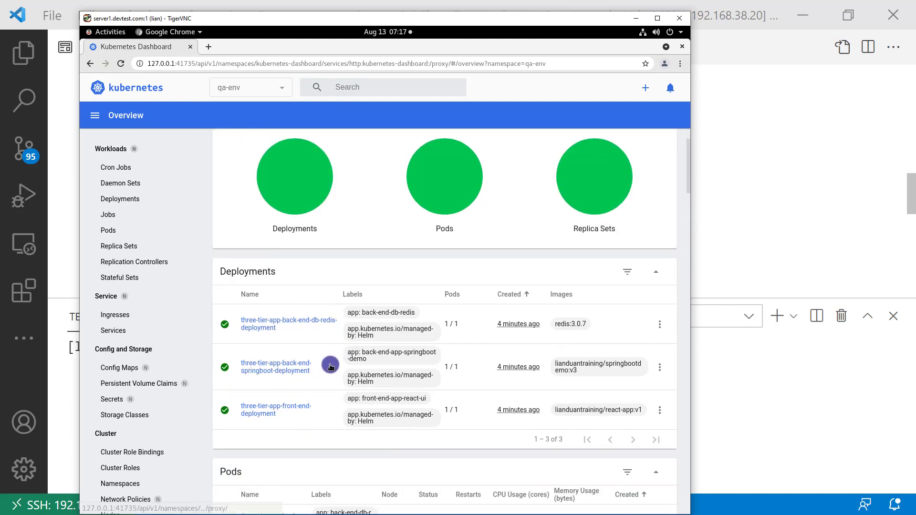
{"action": "scroll", "scroll_direction": "down", "scroll_amount": 3}
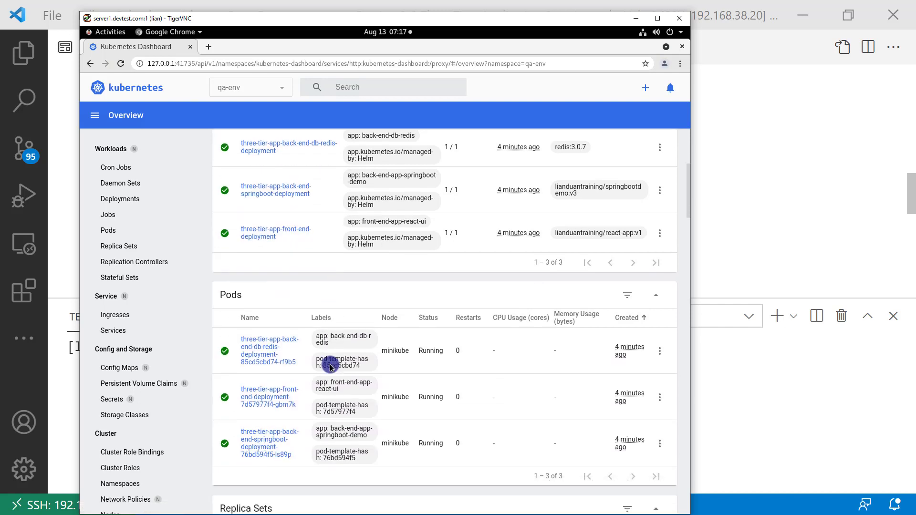
{"action": "scroll", "scroll_direction": "down", "scroll_amount": 3}
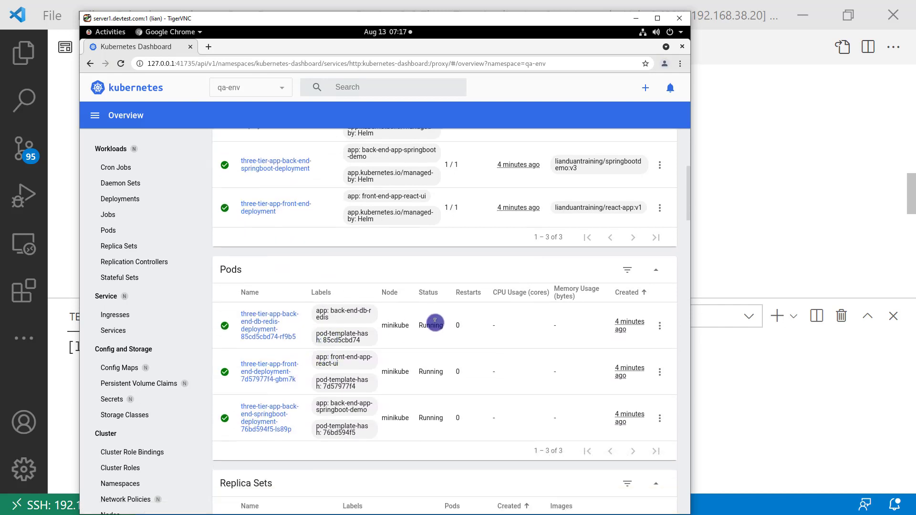
{"action": "scroll", "scroll_direction": "down", "scroll_amount": 3}
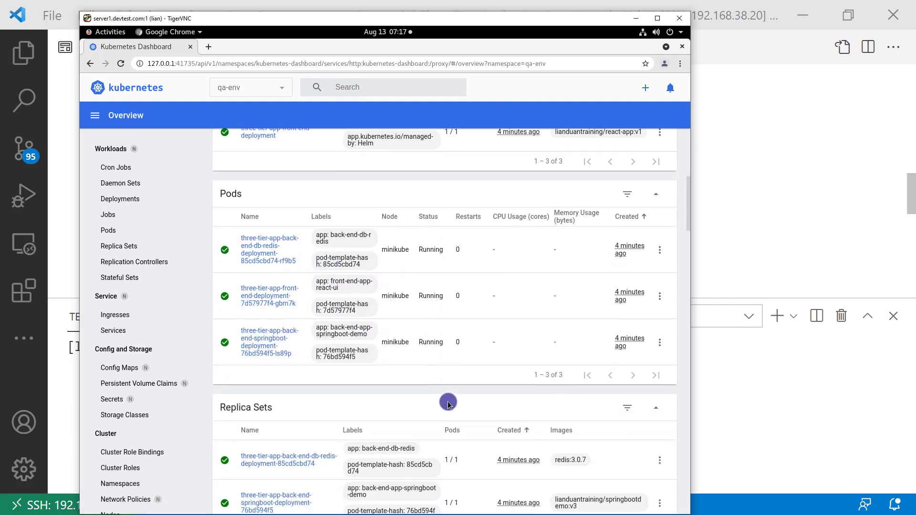
Step: Review qa-env Replica Sets, Ingresses, Services and Config Maps, then start a new browser tab
{"action": "scroll", "scroll_direction": "down", "scroll_amount": 3}
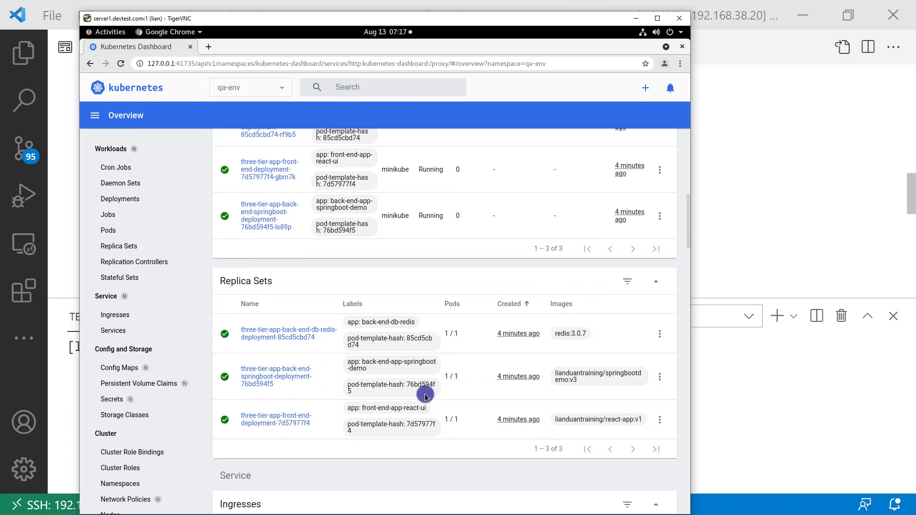
{"action": "mouse_move", "coordinate": [332, 361]}
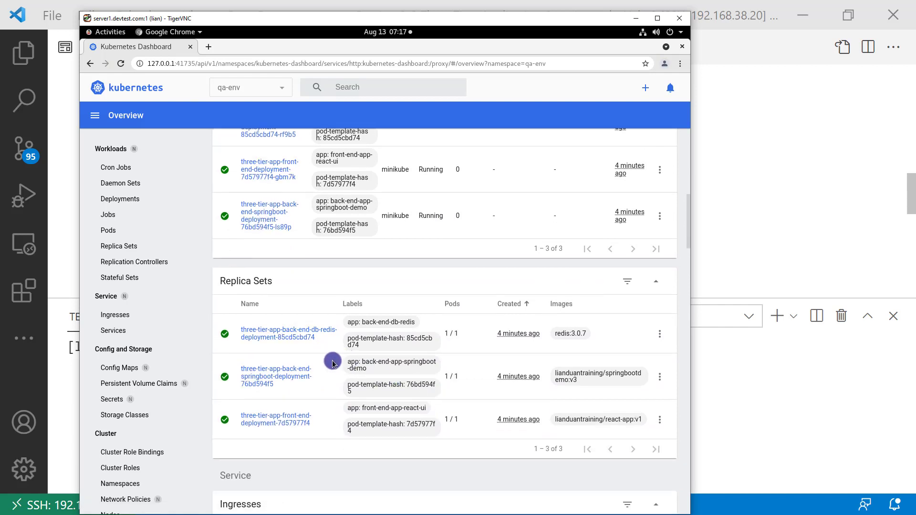
{"action": "scroll", "scroll_direction": "down", "scroll_amount": 3}
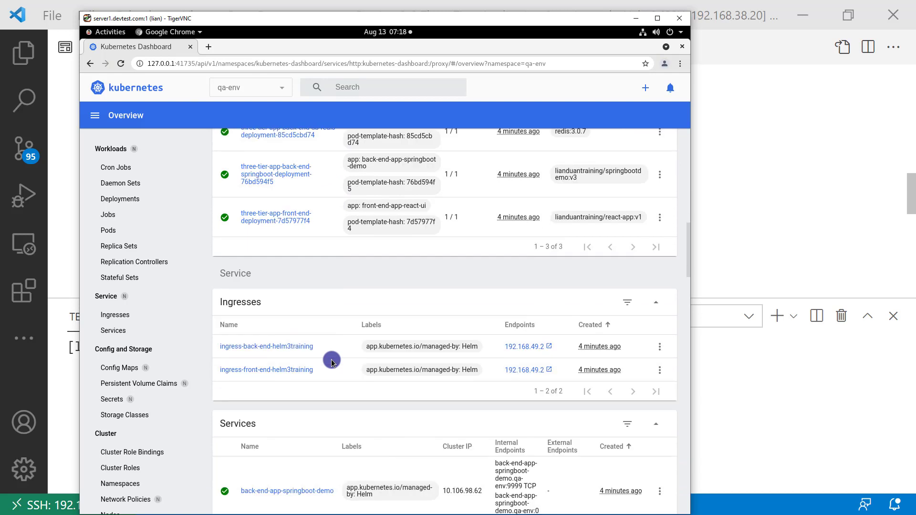
{"action": "scroll", "scroll_direction": "down", "scroll_amount": 3}
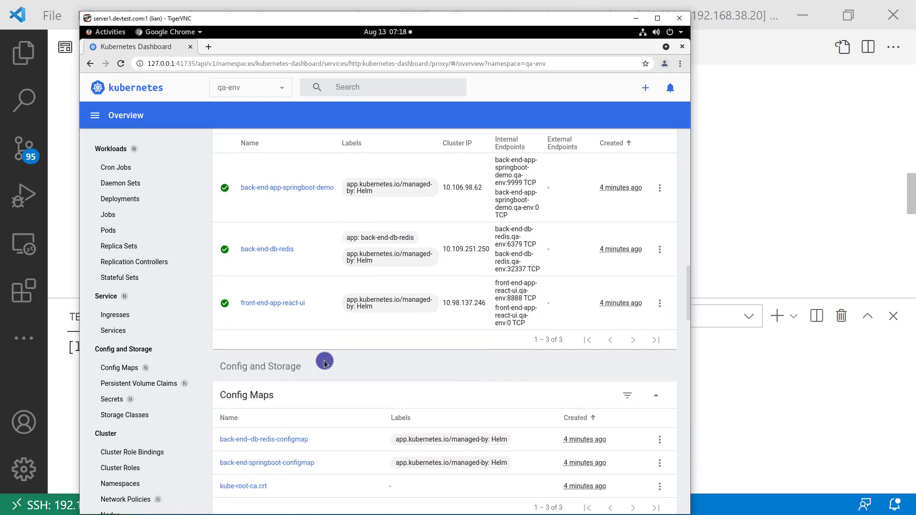
{"action": "scroll", "scroll_direction": "down", "scroll_amount": 3}
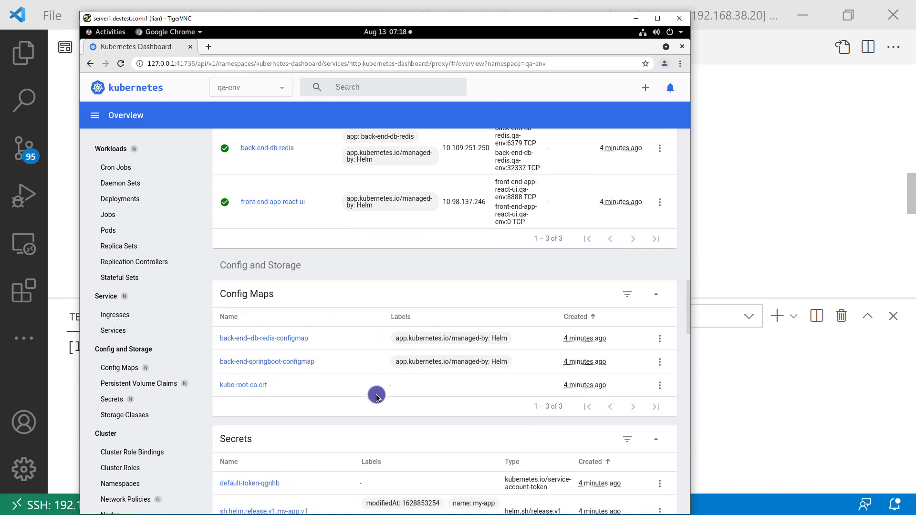
{"action": "scroll", "scroll_direction": "down", "scroll_amount": 3}
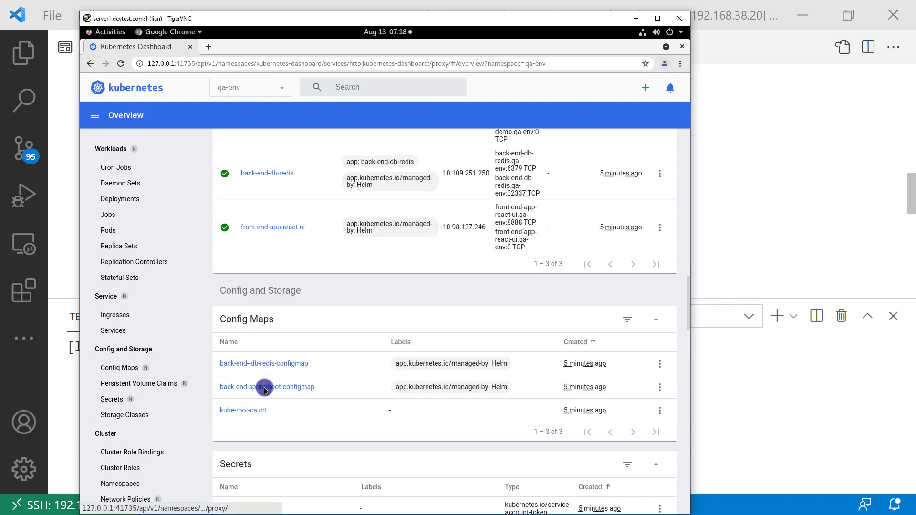
{"action": "left_click", "coordinate": [208, 47]}
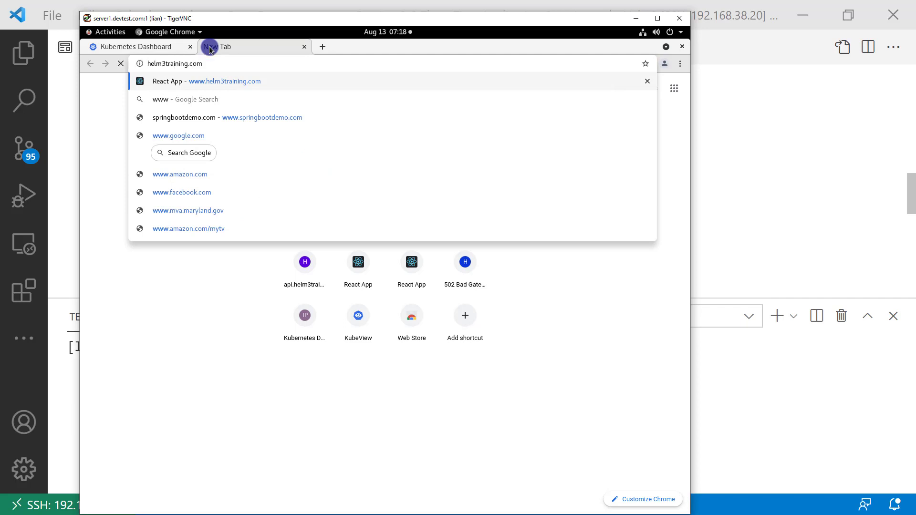
Step: Load the React App at helm3training.com and add user Suzy Sheep to the list
{"action": "left_click", "coordinate": [224, 80]}
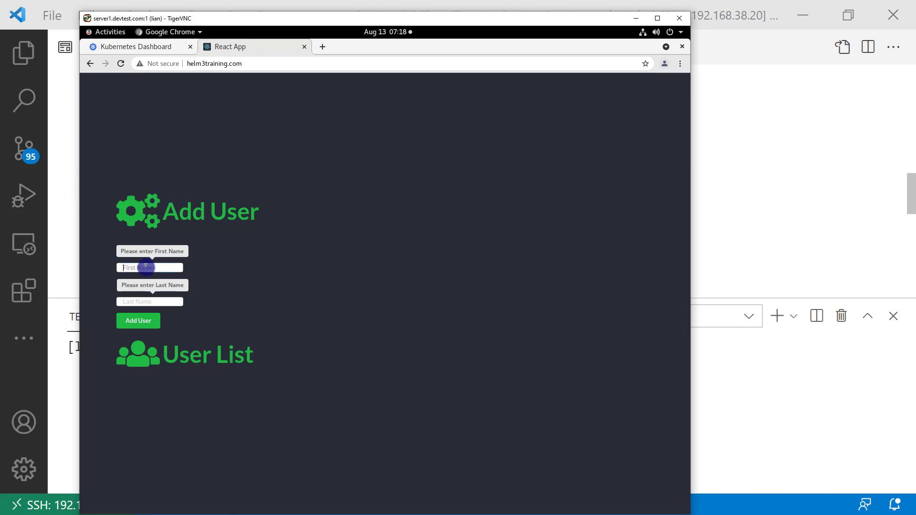
{"action": "mouse_move", "coordinate": [173, 314]}
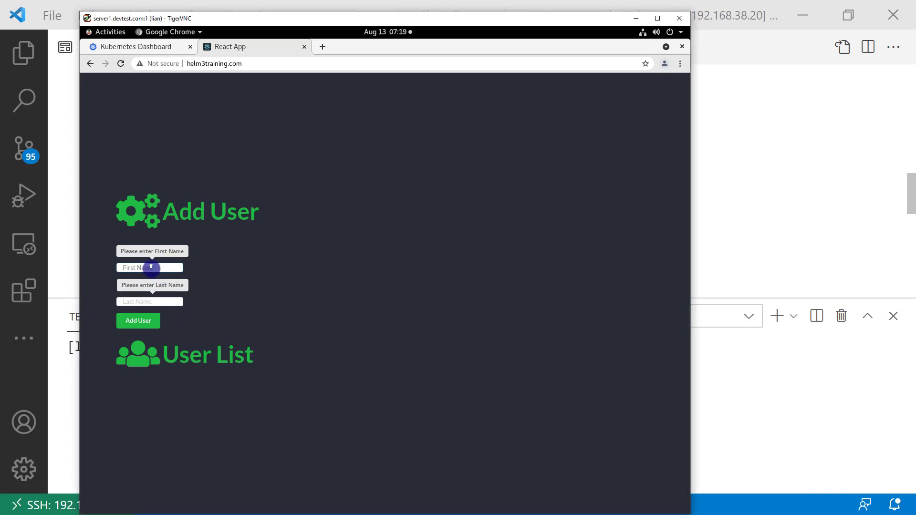
{"action": "type", "text": "suzy"}
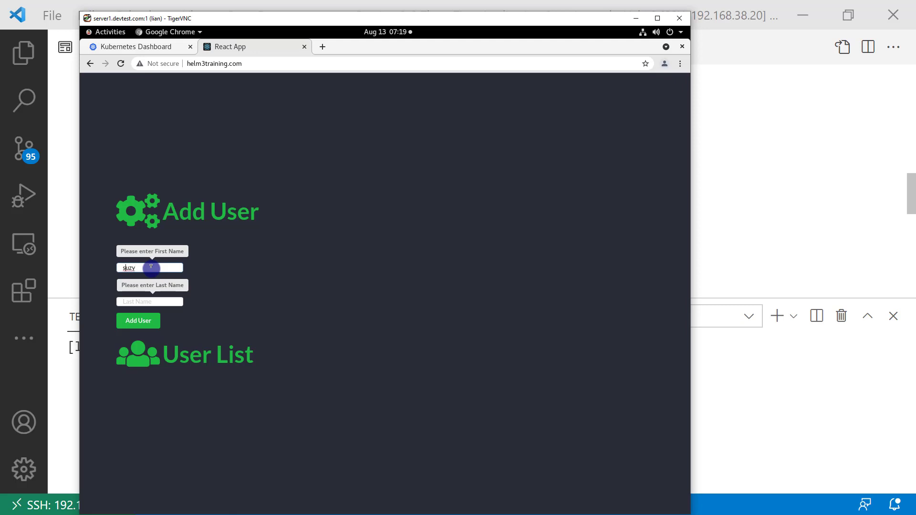
{"action": "type", "text": "Sheep"}
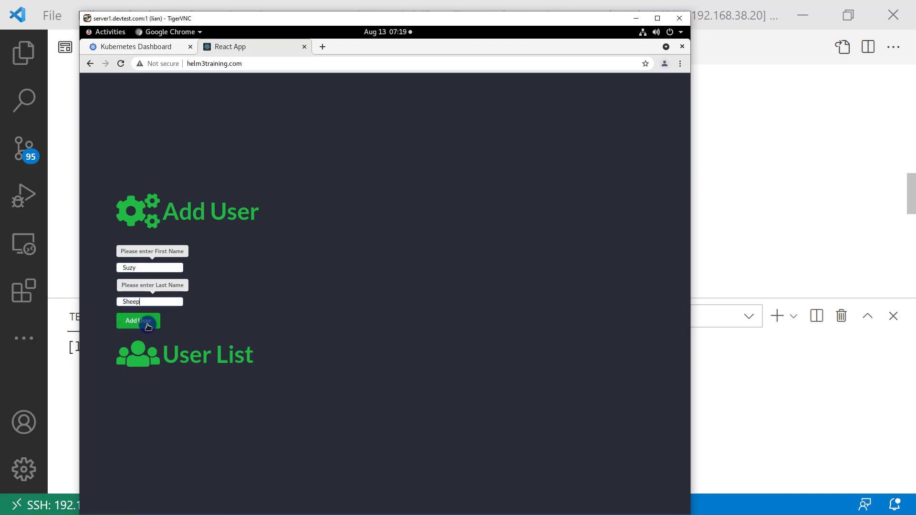
{"action": "left_click", "coordinate": [137, 320]}
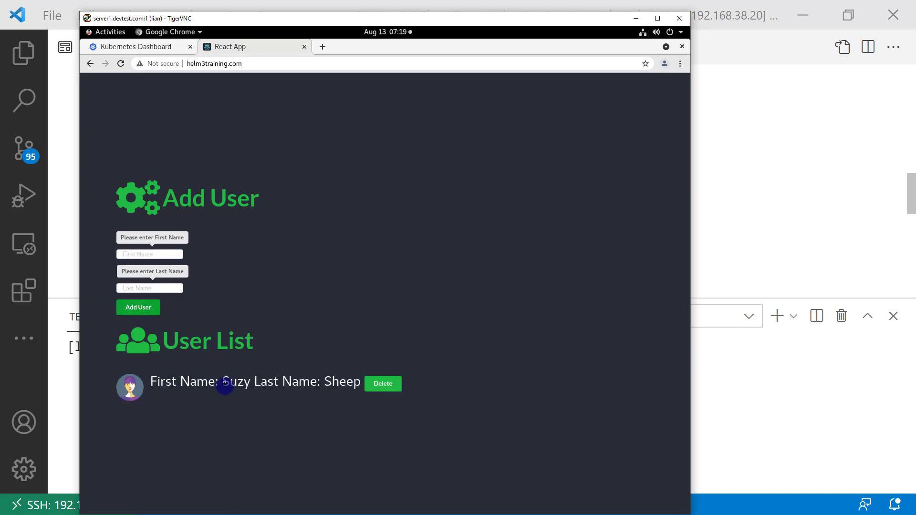
{"action": "mouse_move", "coordinate": [473, 245]}
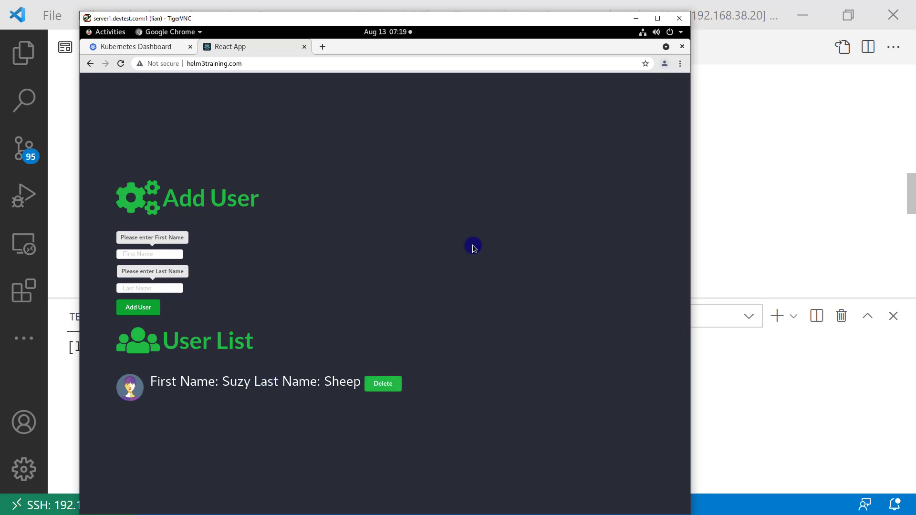
Step: With DevTools Network open, add user Danny Dog then delete him, leaving only Suzy Sheep
{"action": "key", "text": "F12"}
{"action": "type", "text": "Danny"}
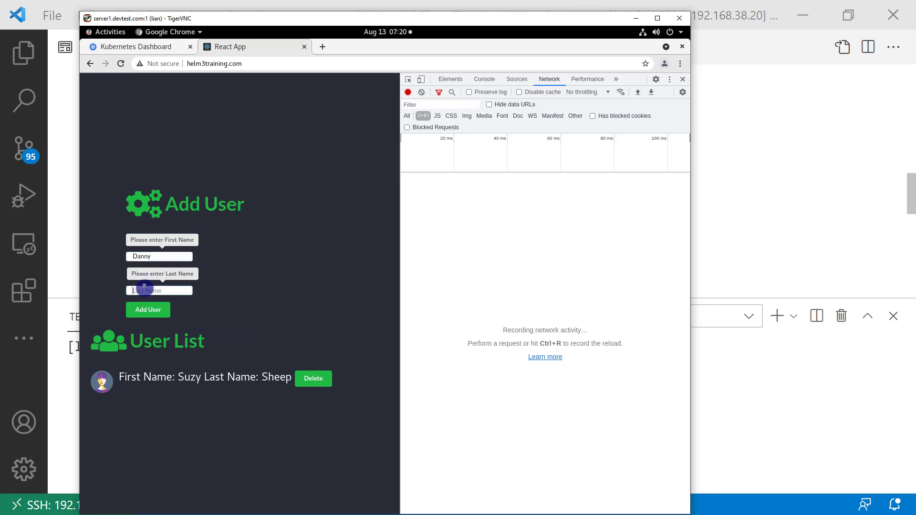
{"action": "type", "text": "Dog"}
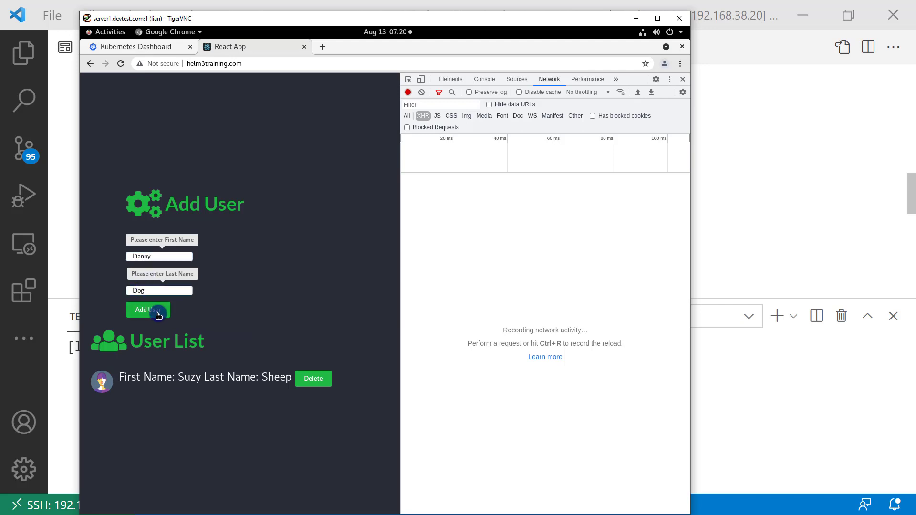
{"action": "left_click", "coordinate": [147, 309]}
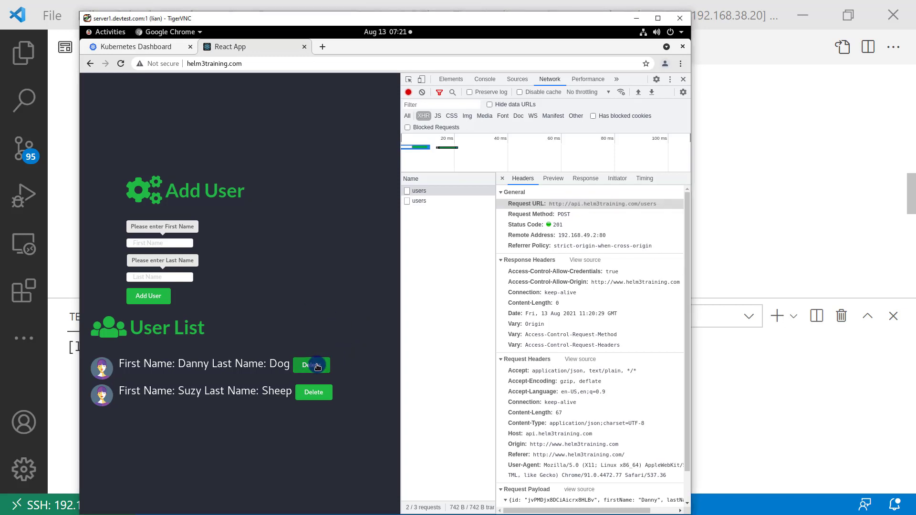
{"action": "left_click", "coordinate": [310, 364]}
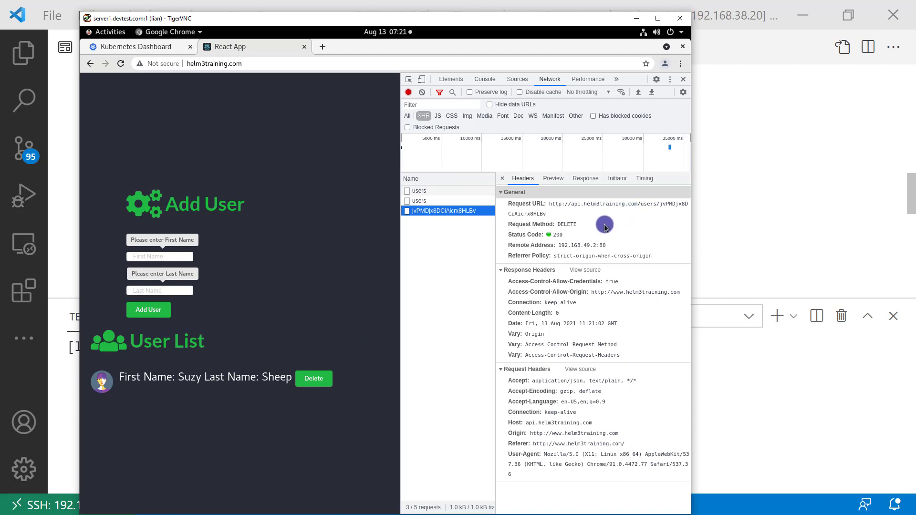
{"action": "mouse_move", "coordinate": [602, 228]}
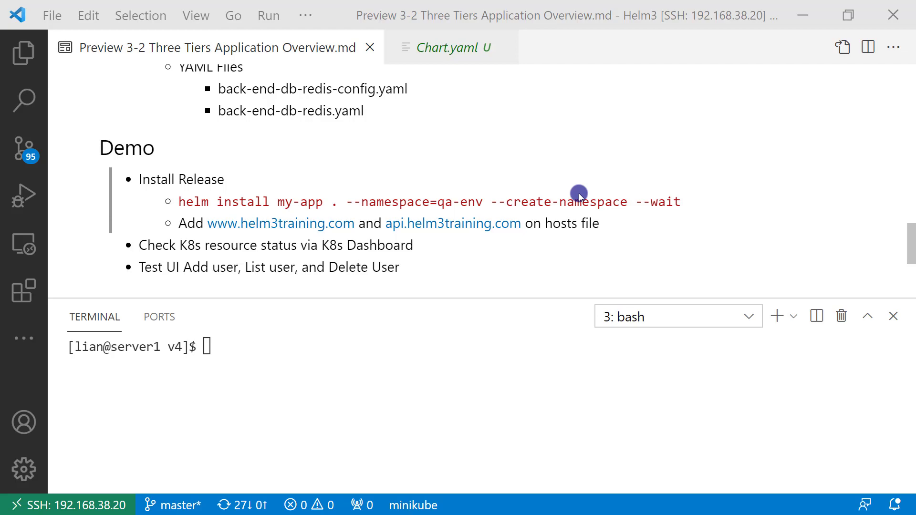
{"action": "mouse_move", "coordinate": [432, 183]}
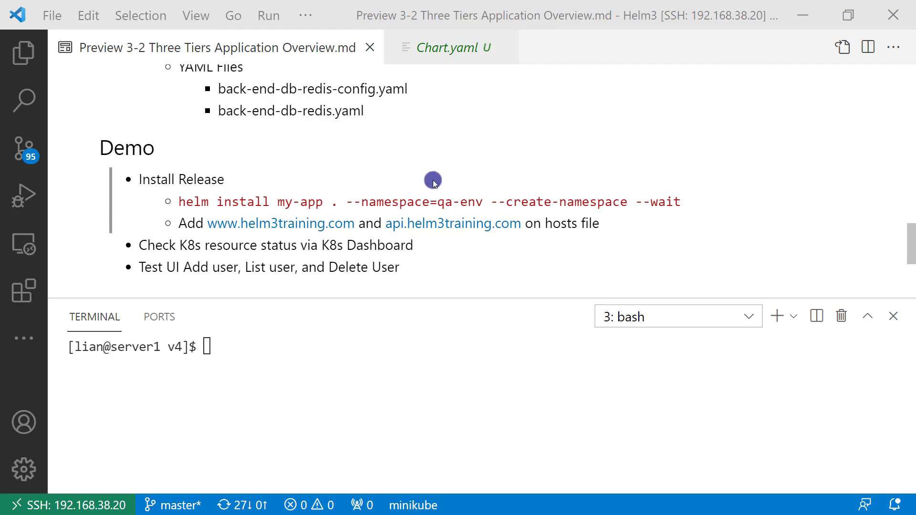